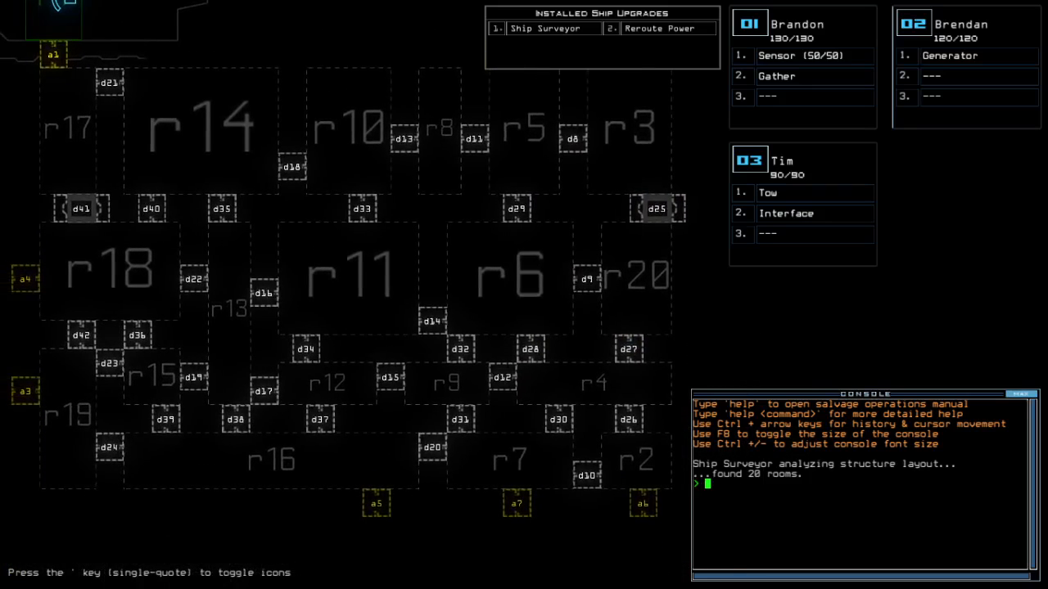
Run 'status' to show the barge's type, infestations, hull integrity and scrap capacity
type("status")
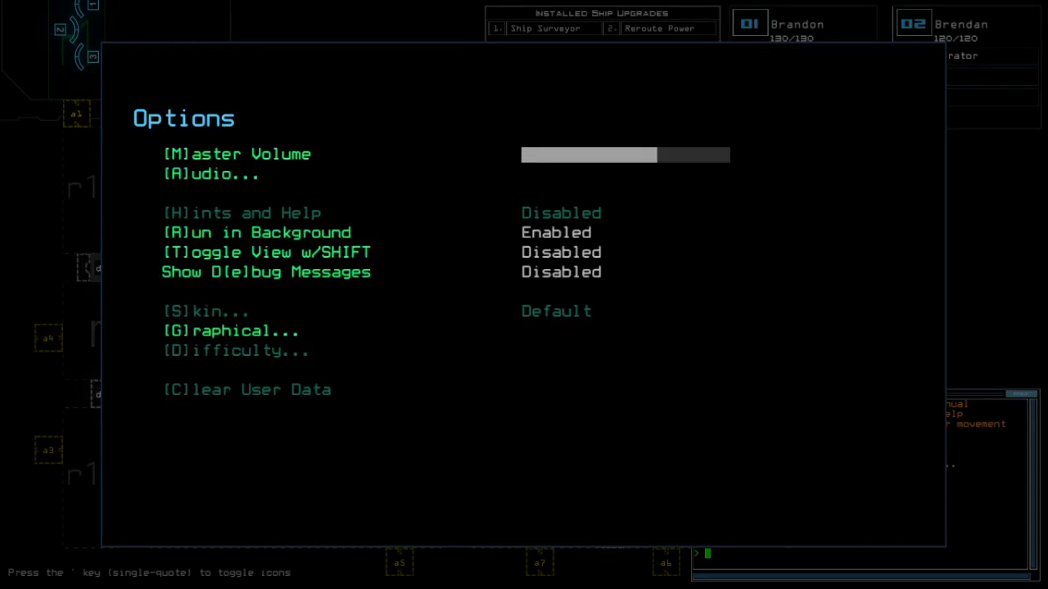
Dismiss the Options menu and the Alias Editor without changing any aliases
key("Escape")
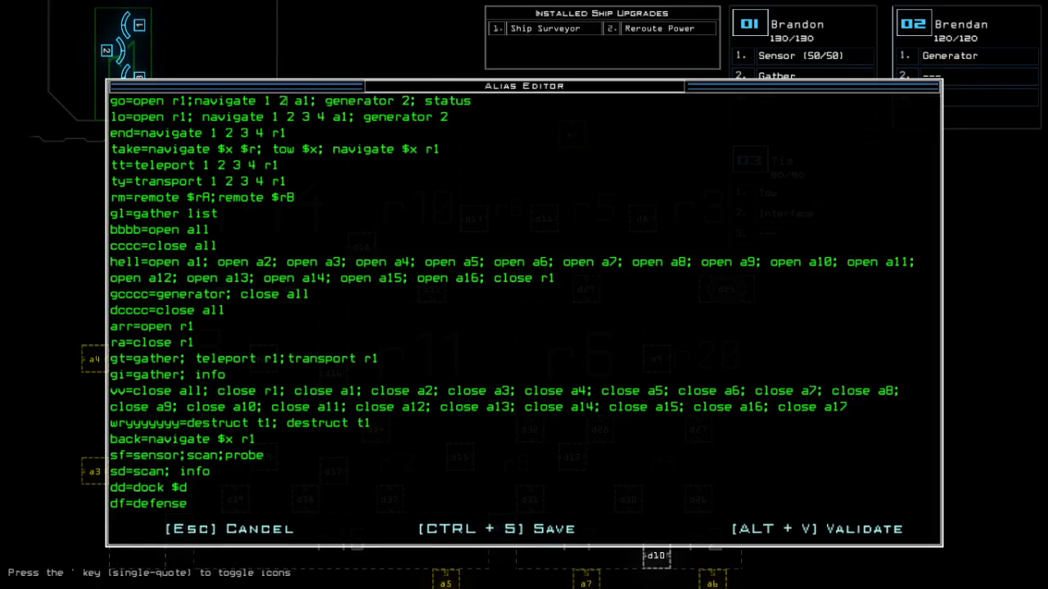
key("Escape")
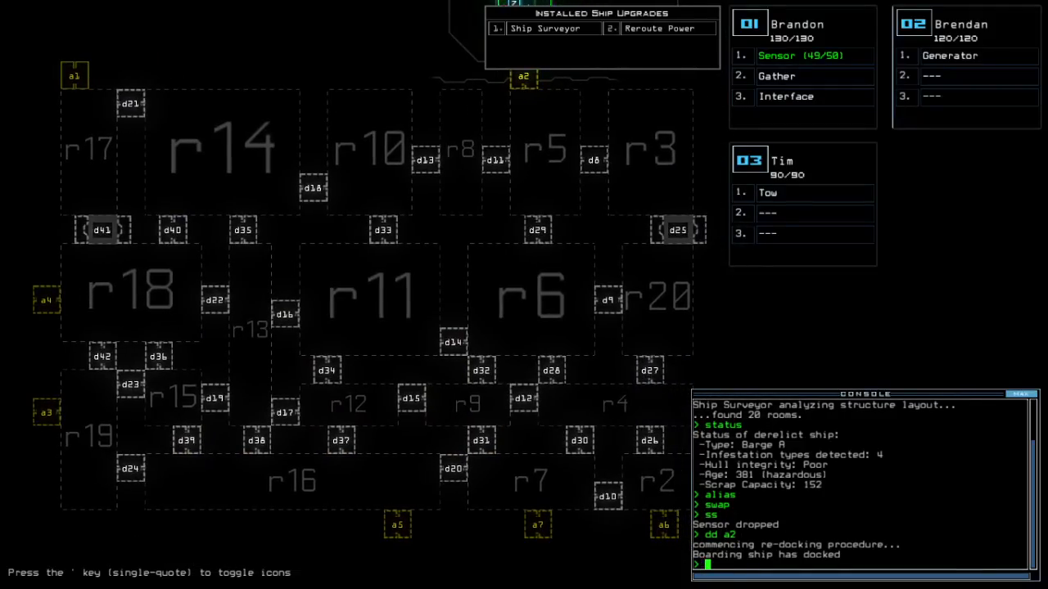
Re-dock the boarding ship at another airlock with the 'dd' command
type("dd a")
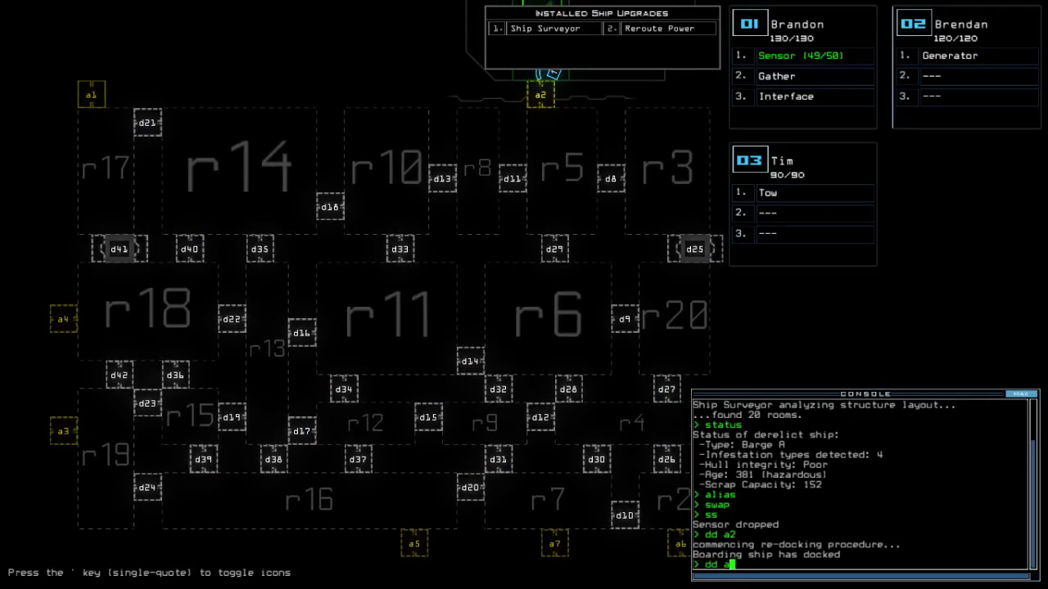
key("Return")
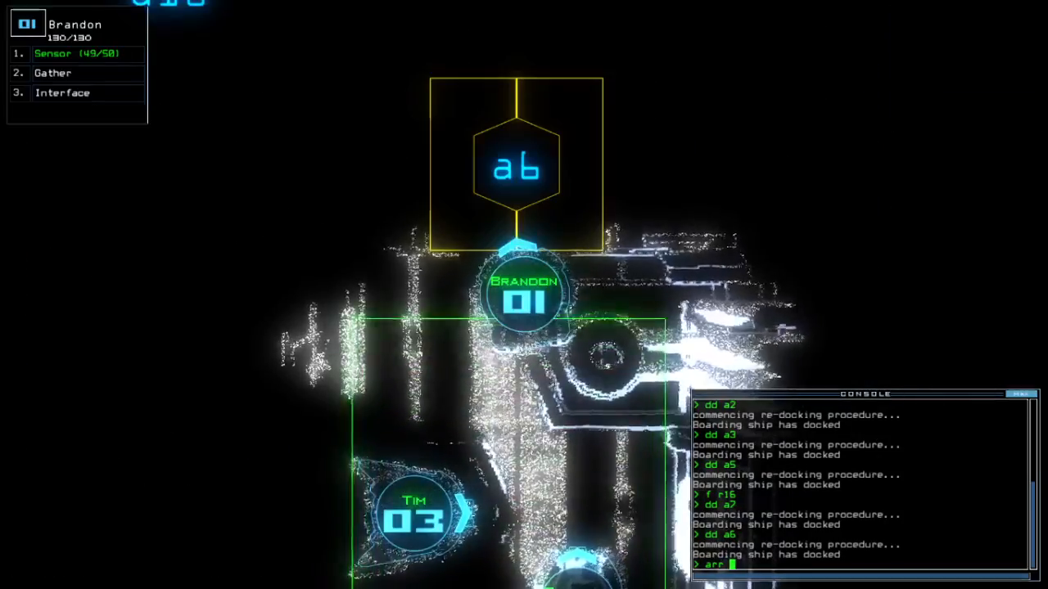
Open all doors into room r1 and toggle door d4 for the drones' route
key("Return")
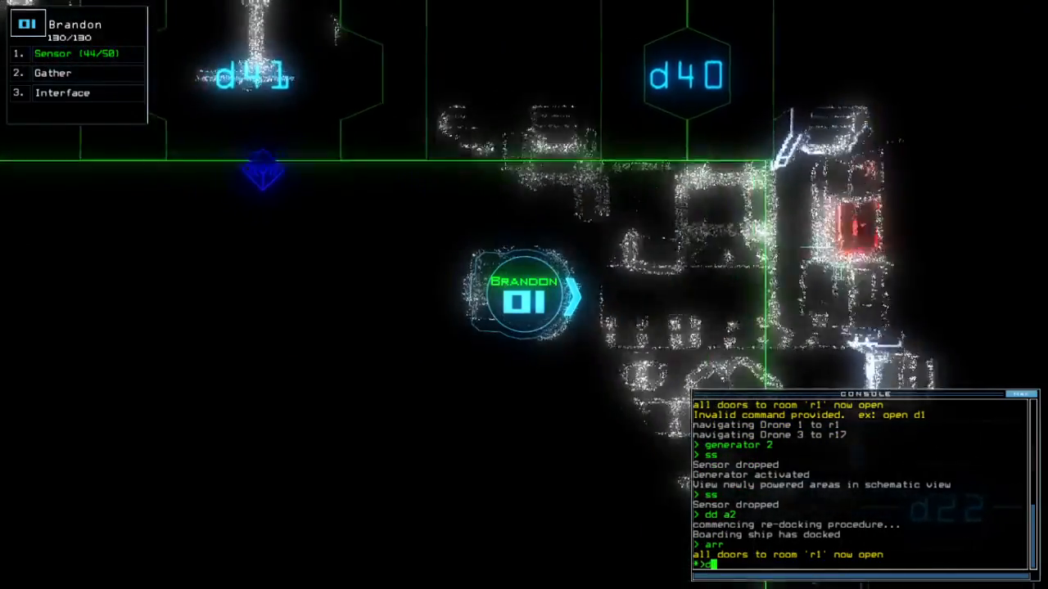
type("41 d4")
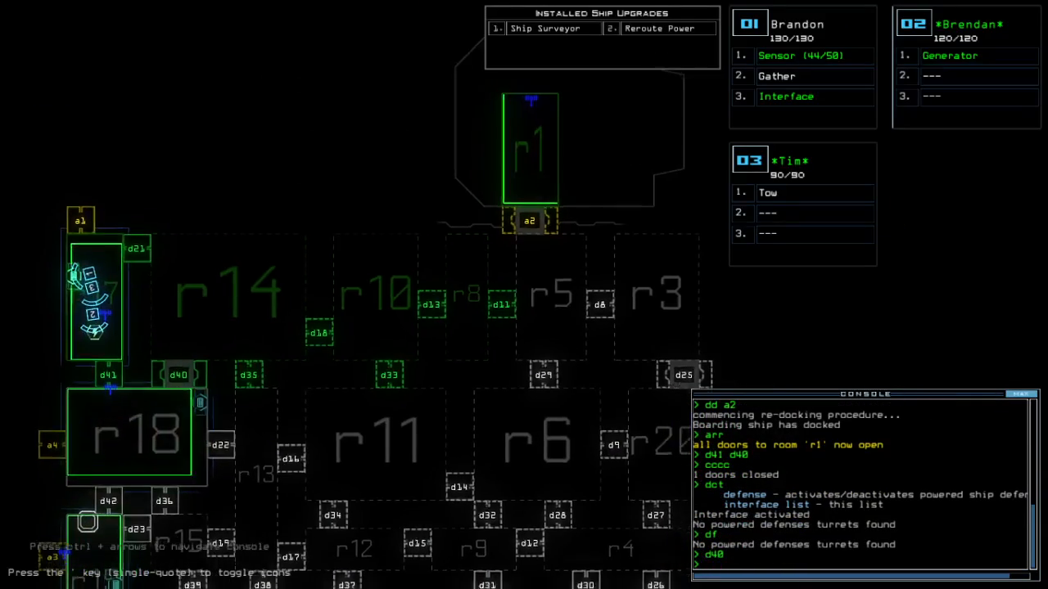
Scroll the console log while recalling the drones to r1 and re-docking at a2
scroll("down", 3)
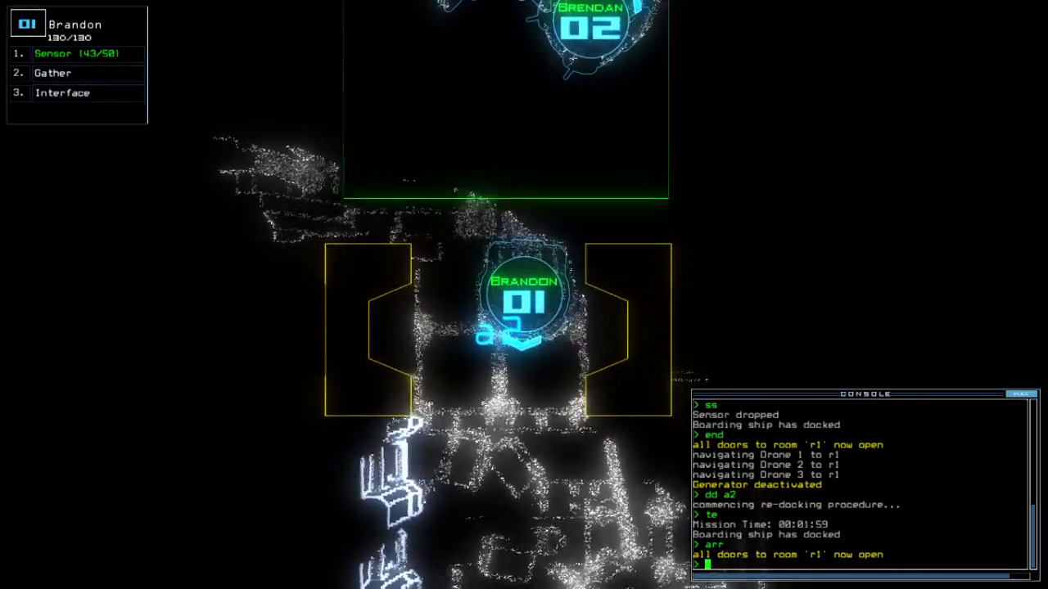
Send drone 2 to room r5 where drone 1 currently is
type("ra")
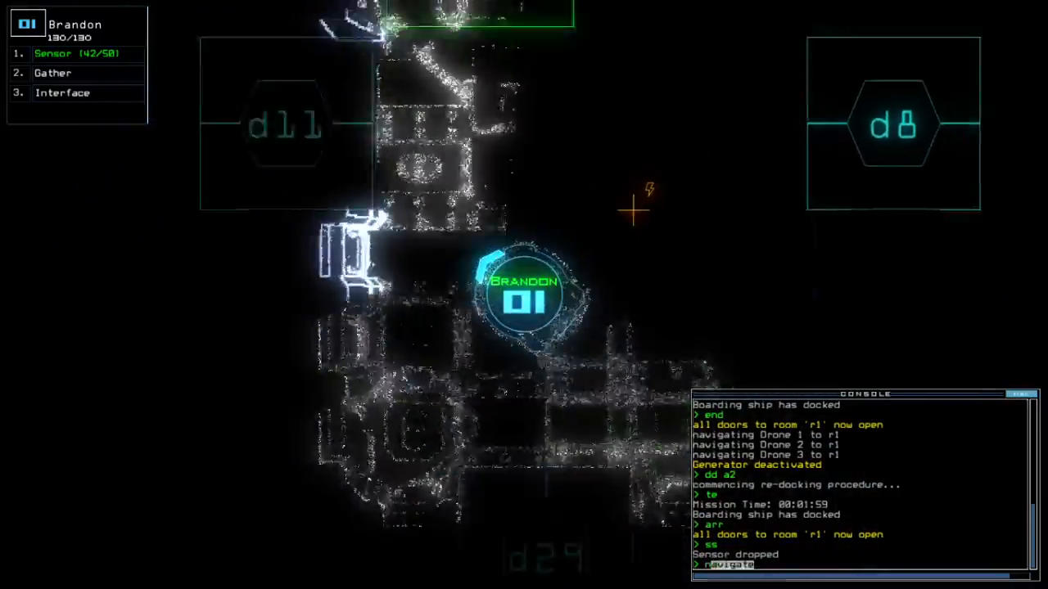
key("Return")
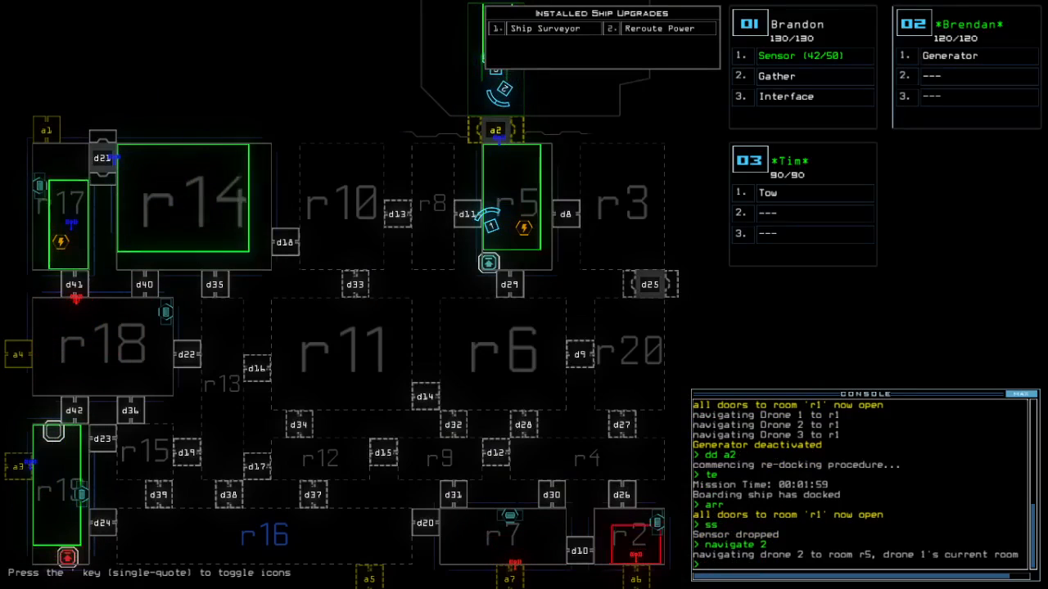
Re-dock at airlock a1 and begin a power reroute starting from room r17
type("f r18")
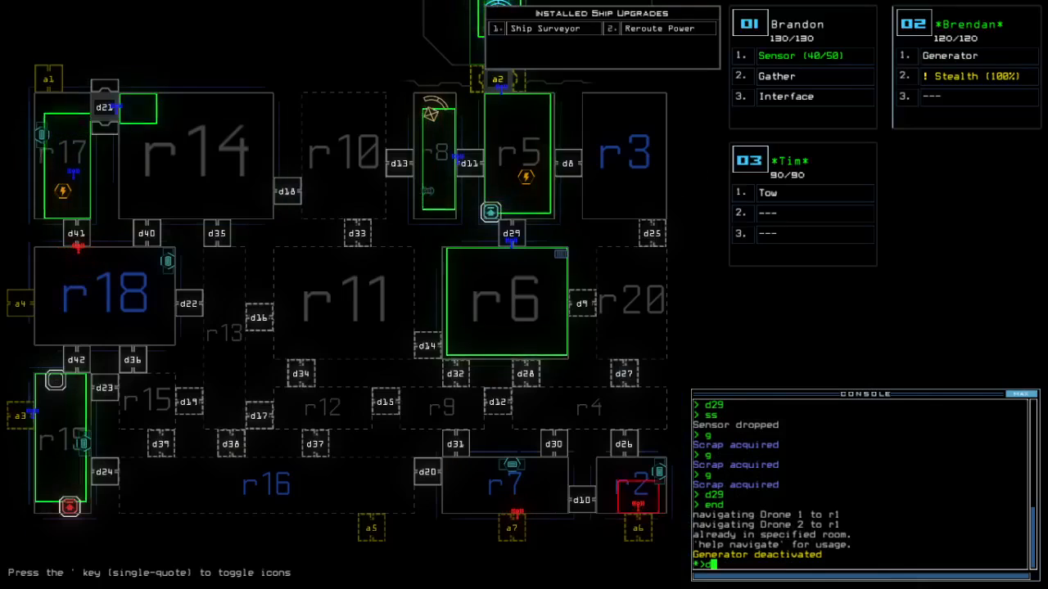
type("dd a1")
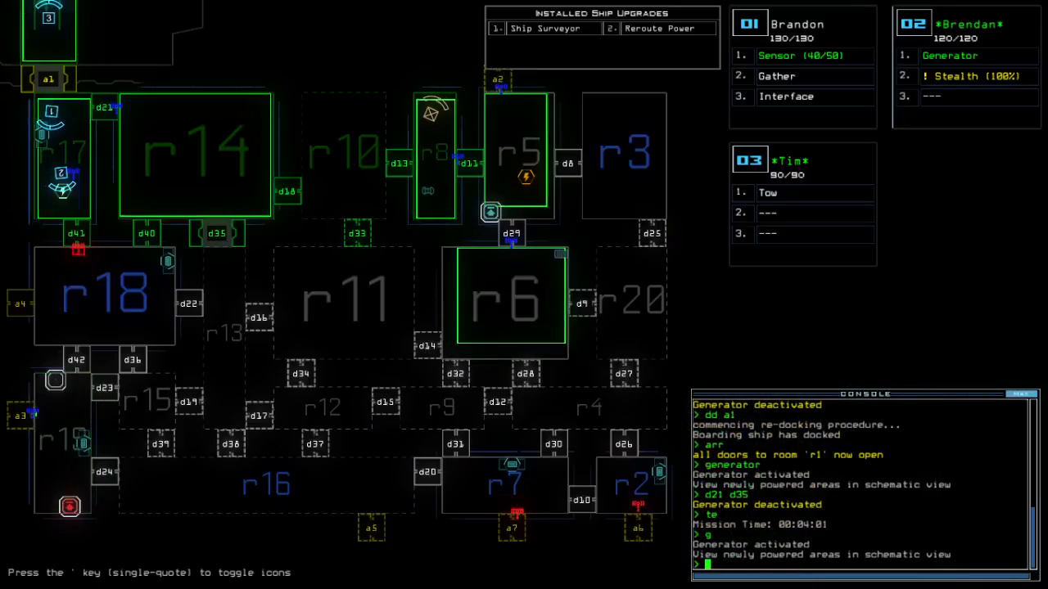
type("reroute r17 r")
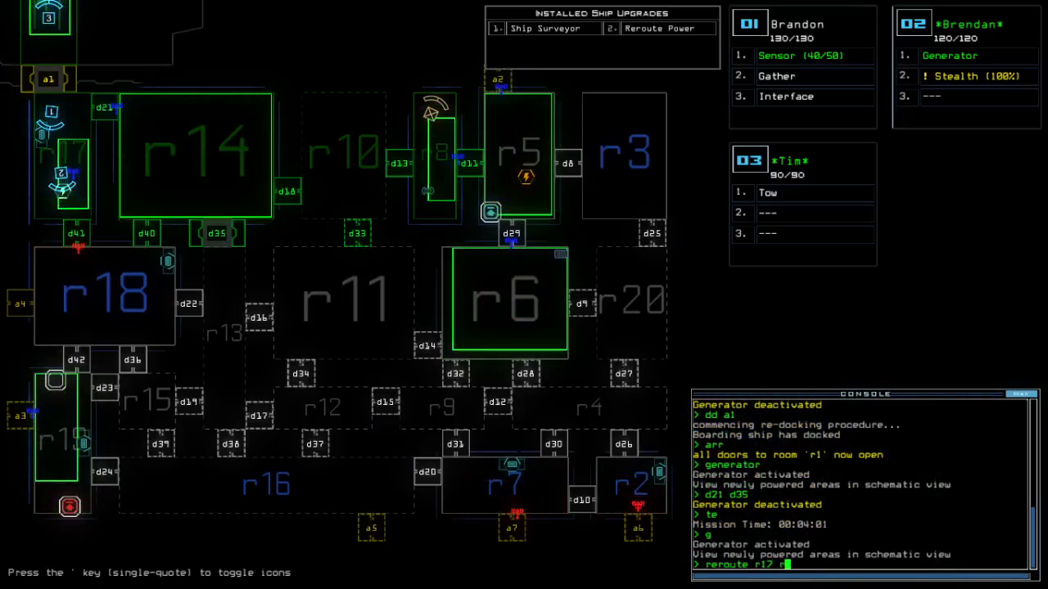
Extend the reroute command through rooms r18 and r13 toward r15 and r16
type("r18 r13 r")
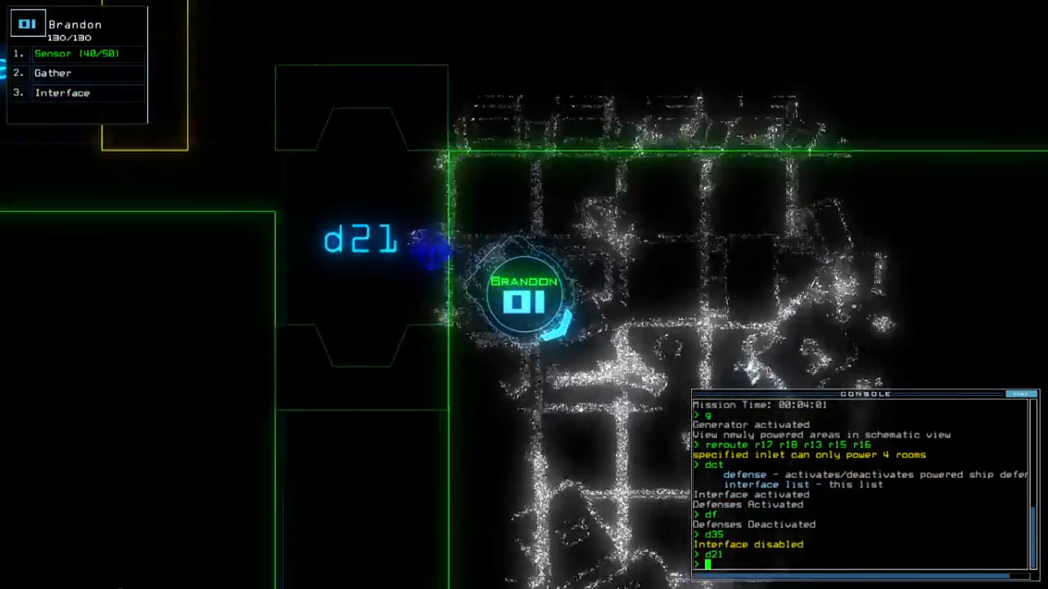
Open door d21 for drone Brandon to scout and drop sensors
key("Return")
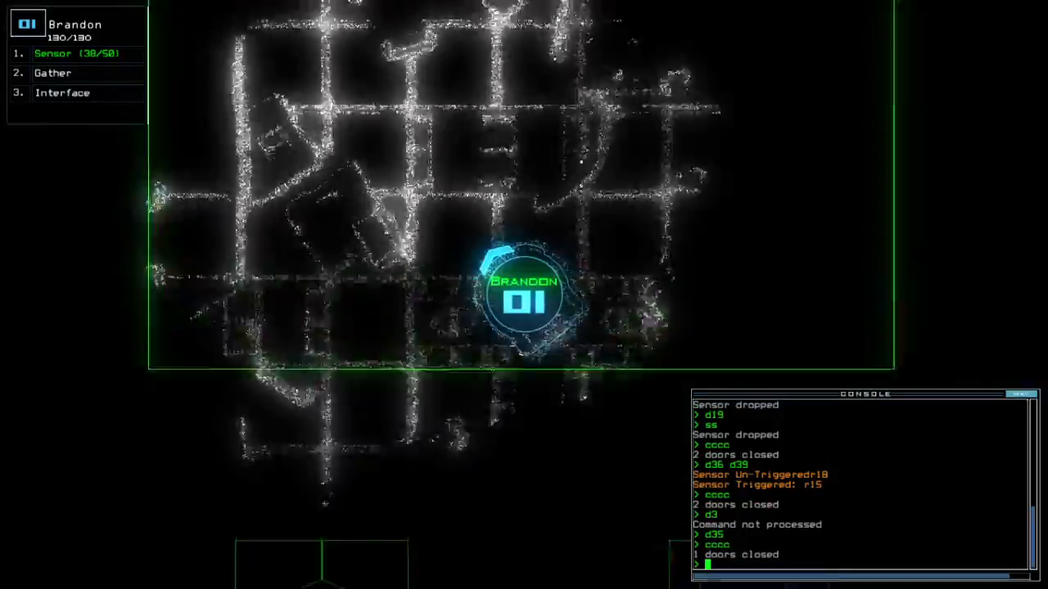
type("d21")
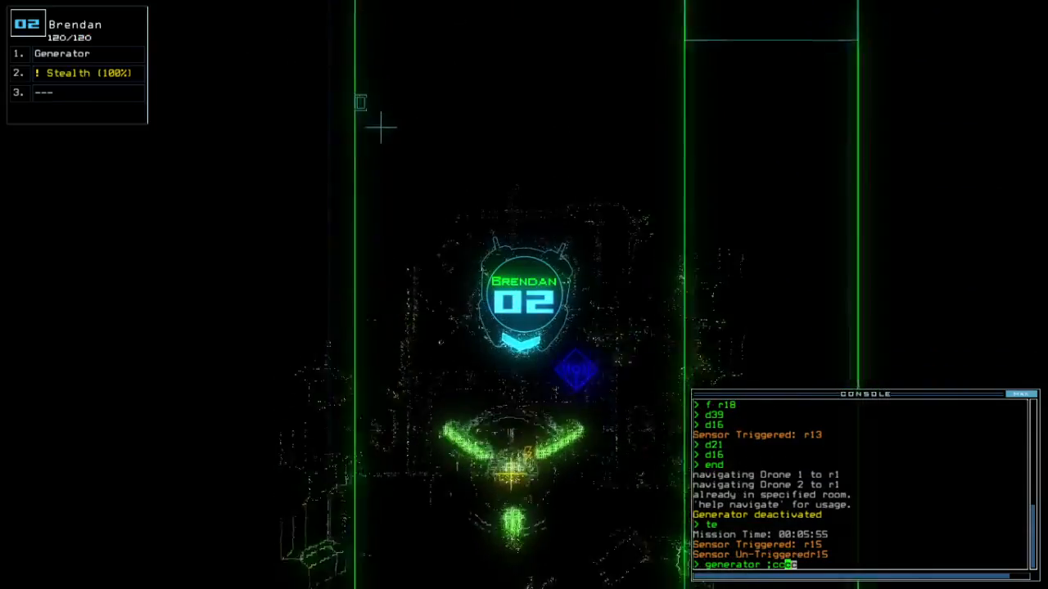
Run the gather command so drone Brandon collects scrap in room r15
key("Return")
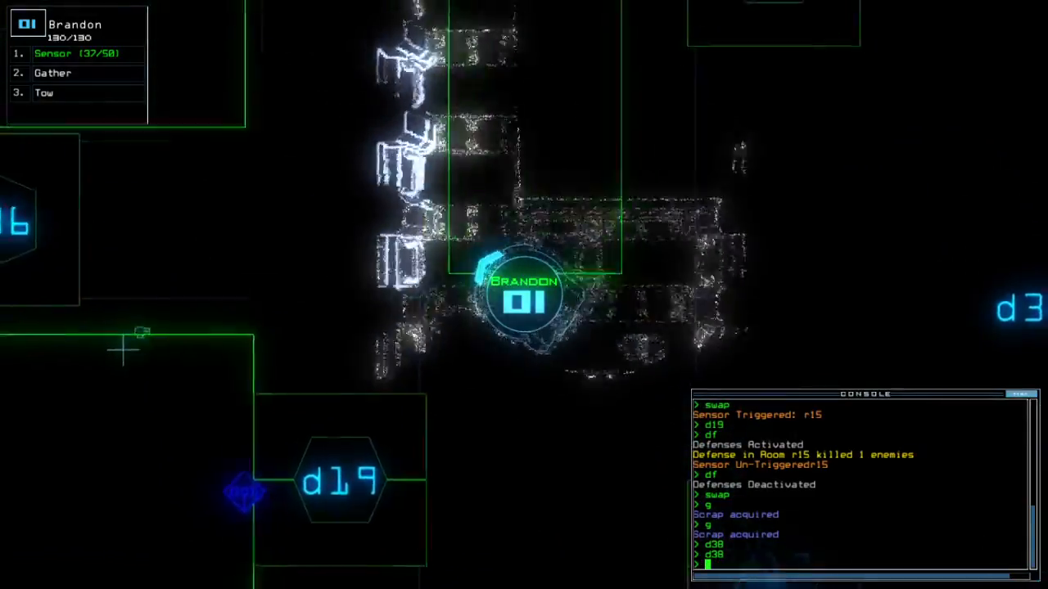
Toggle door d16 from the console before dropping the next sensor
type("d16")
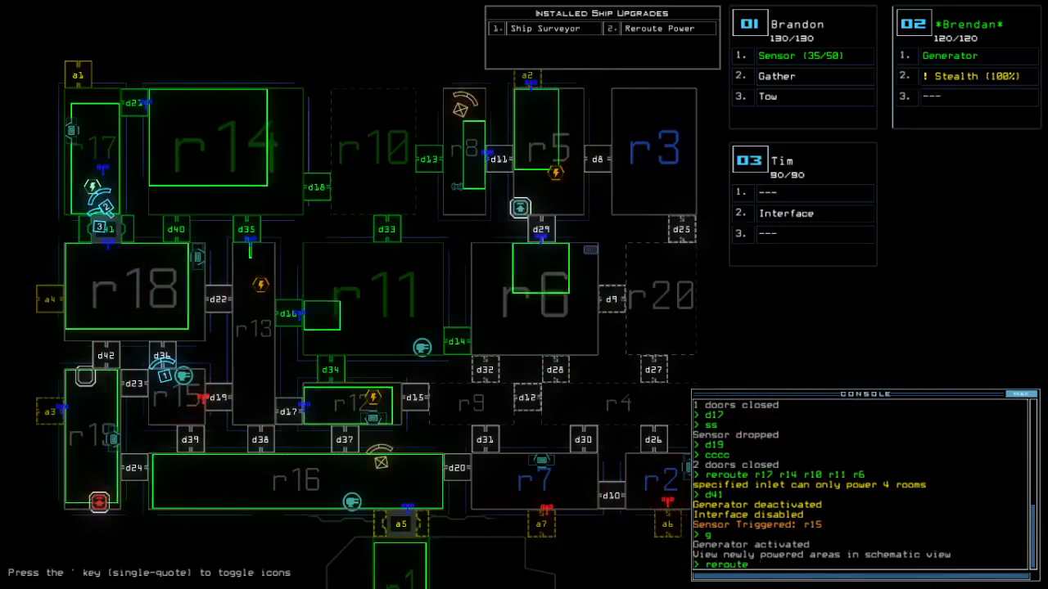
Reroute power from r13, cutting room r19 after several retyped reroute attempts
type("r17 r18 r1")
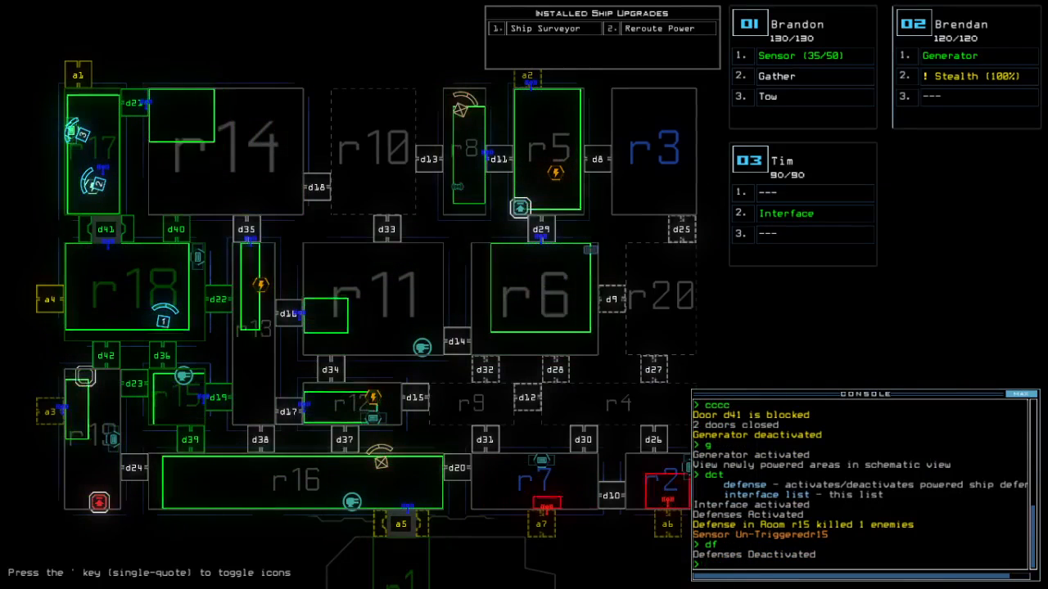
type("reroute r12 r")
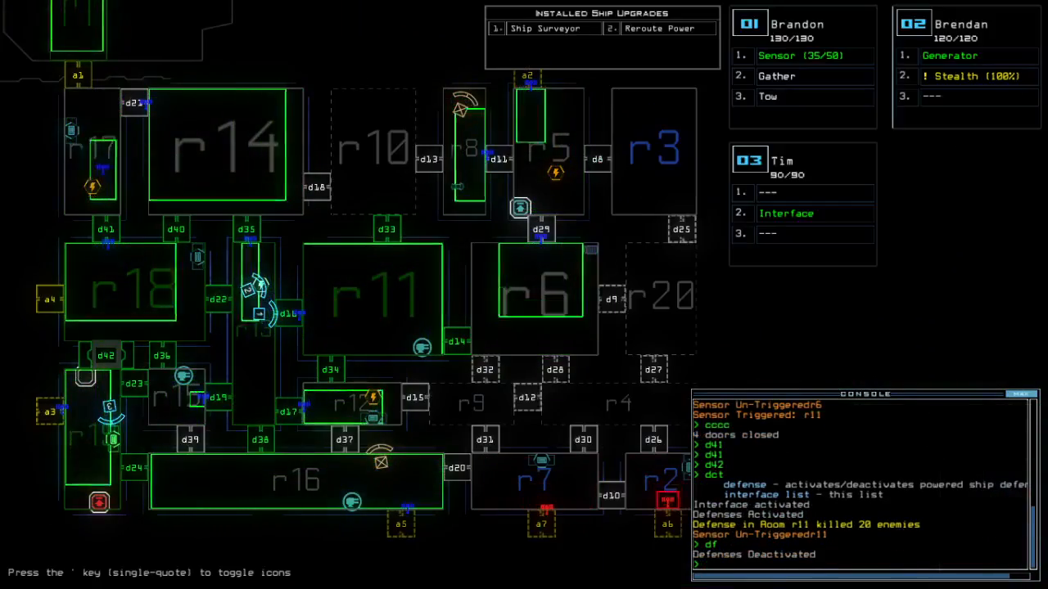
type("reroute r13")
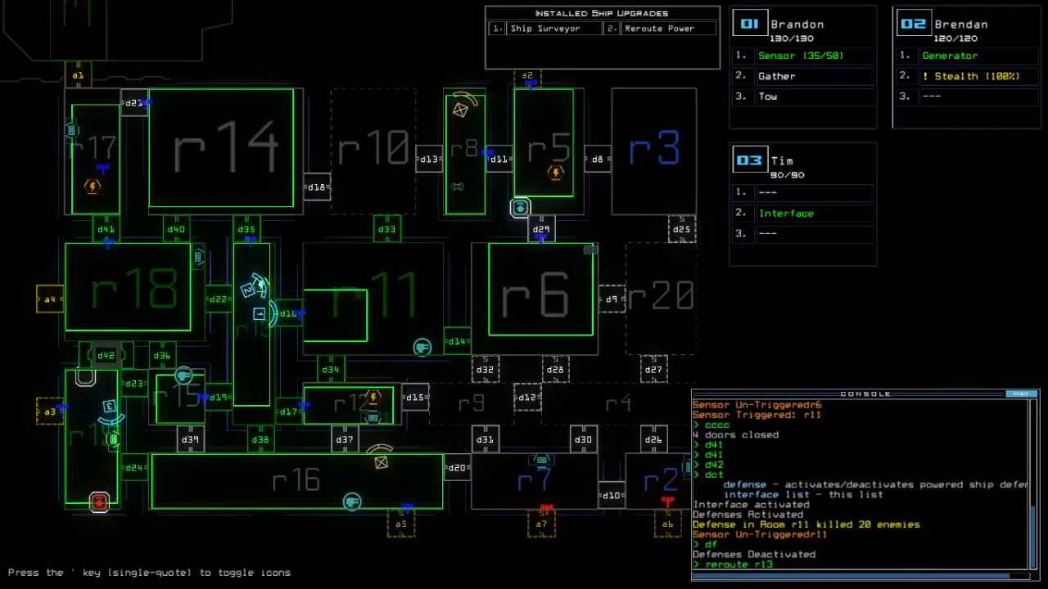
type("-r1")
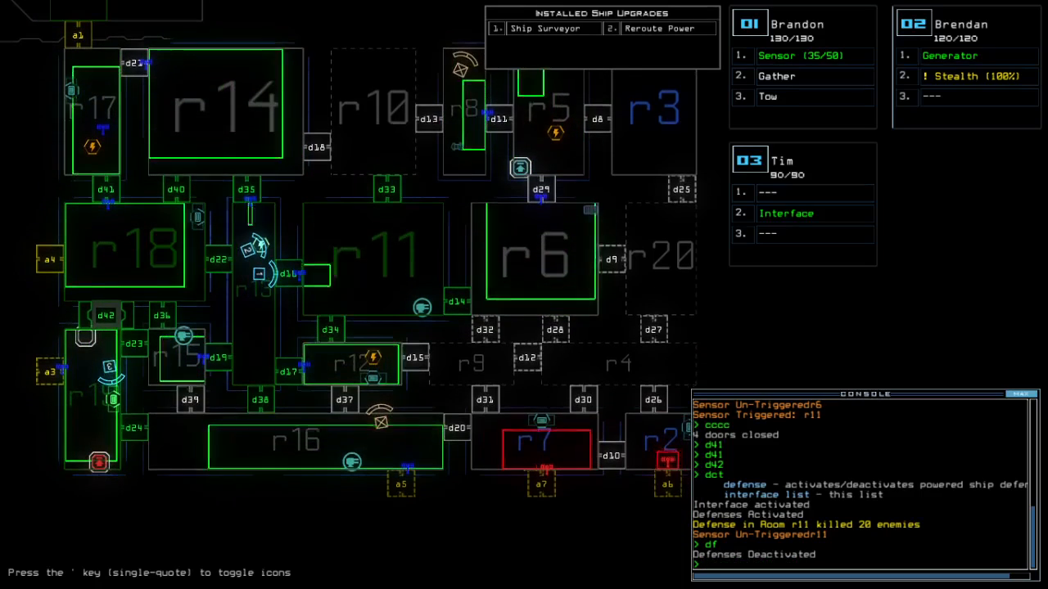
type("reroute r")
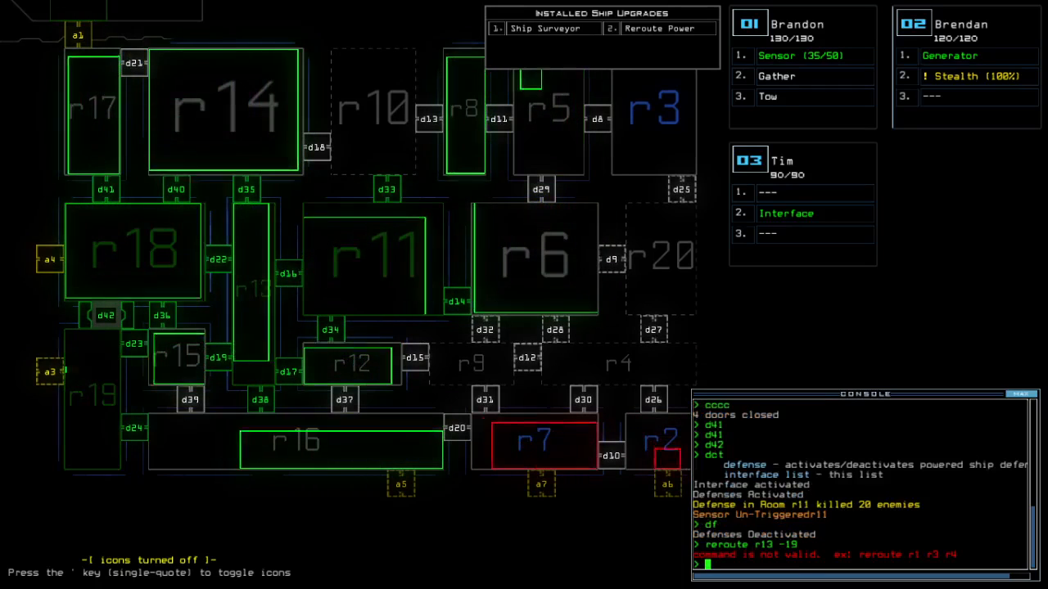
type("reroute r13 -19")
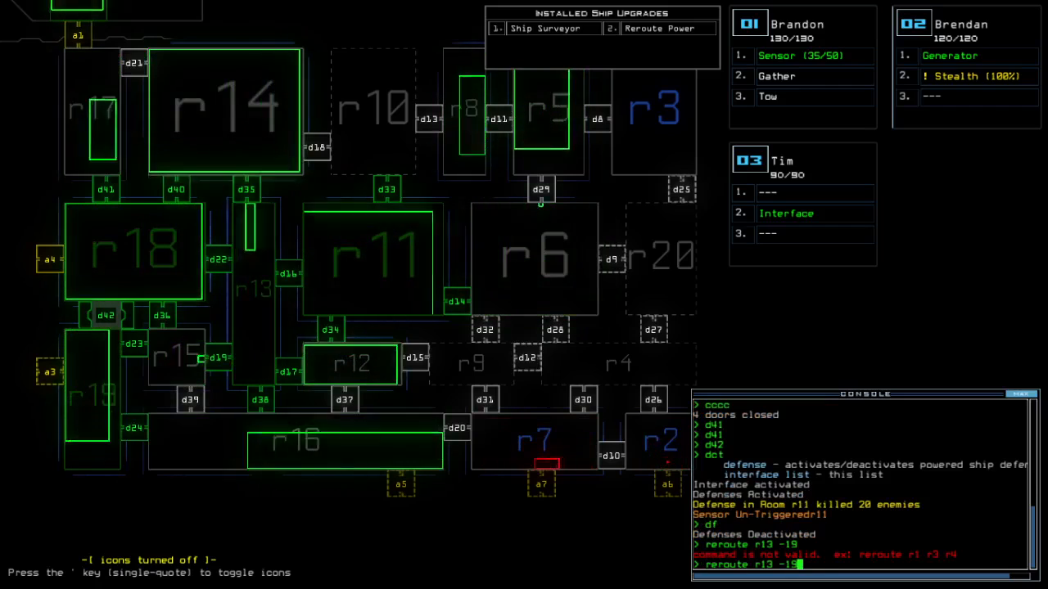
key("Return")
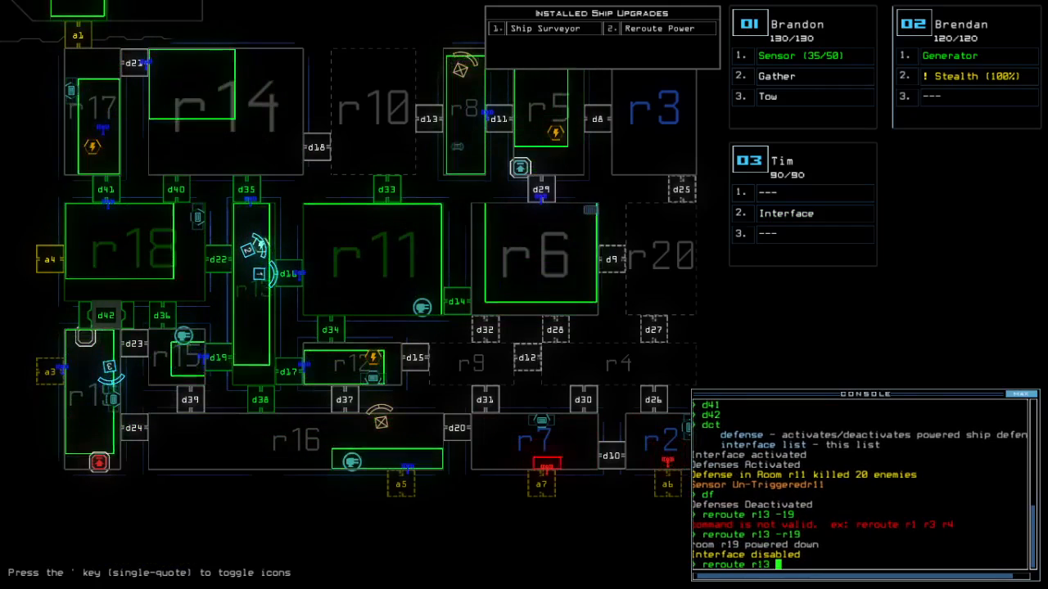
Add room r6 to the reroute, then toggle doors d36 and d28
type("+r6")
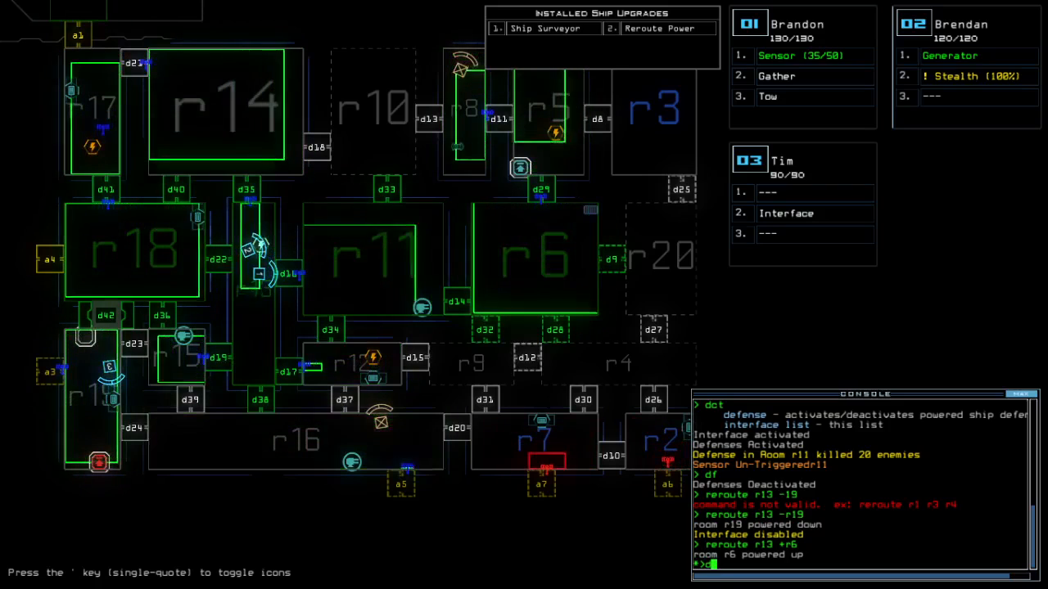
type("d36 d28")
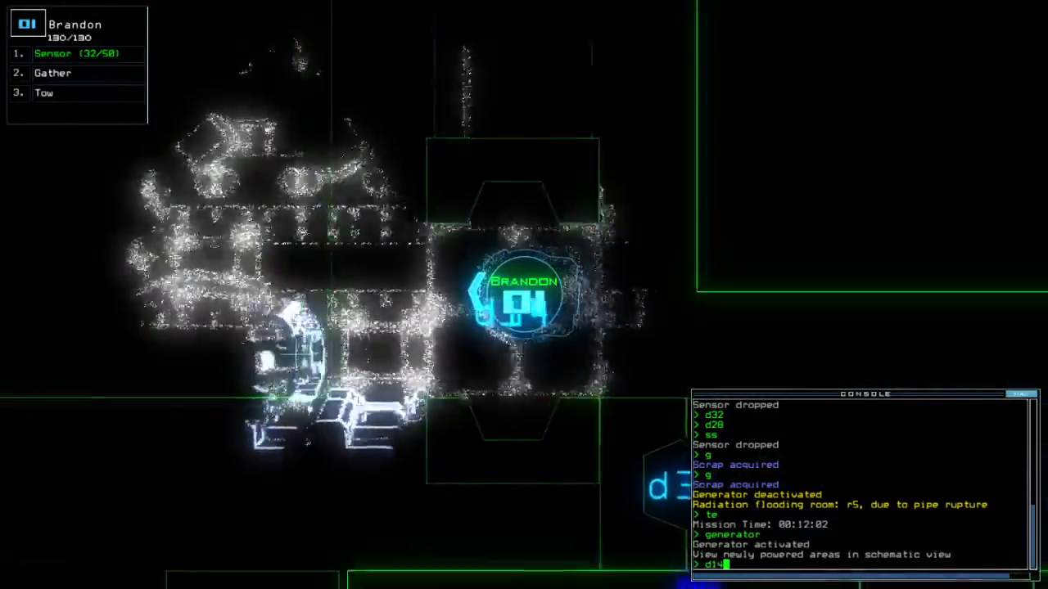
Confirm the door-opening command for d25, d17 and d14
type("cccc")
key("Return")
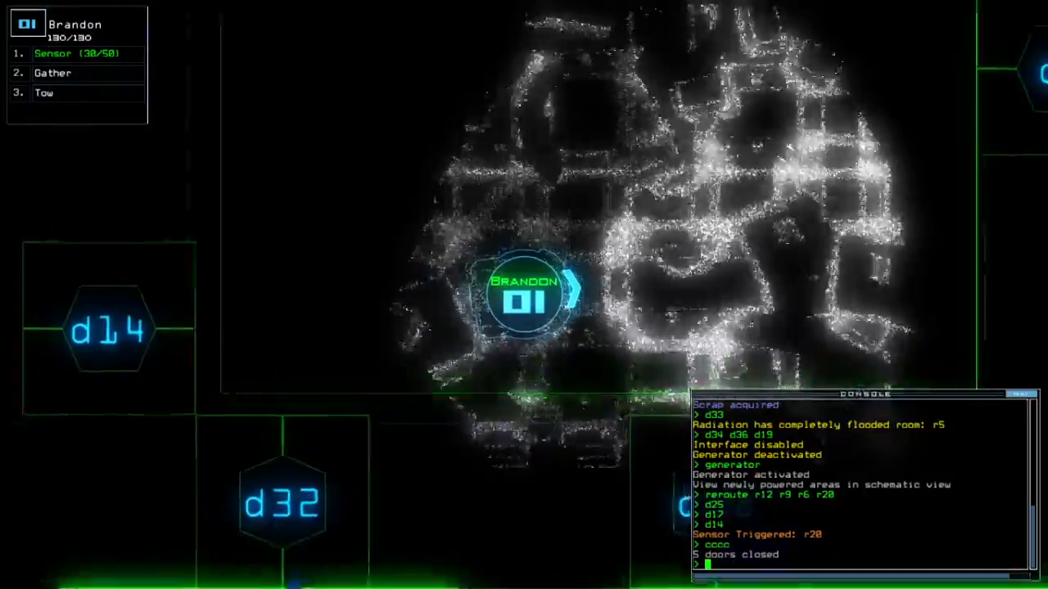
Enter 'interface 3;d', then accept the 865-point daily challenge score to view the leaderboard
type("interface 3;d")
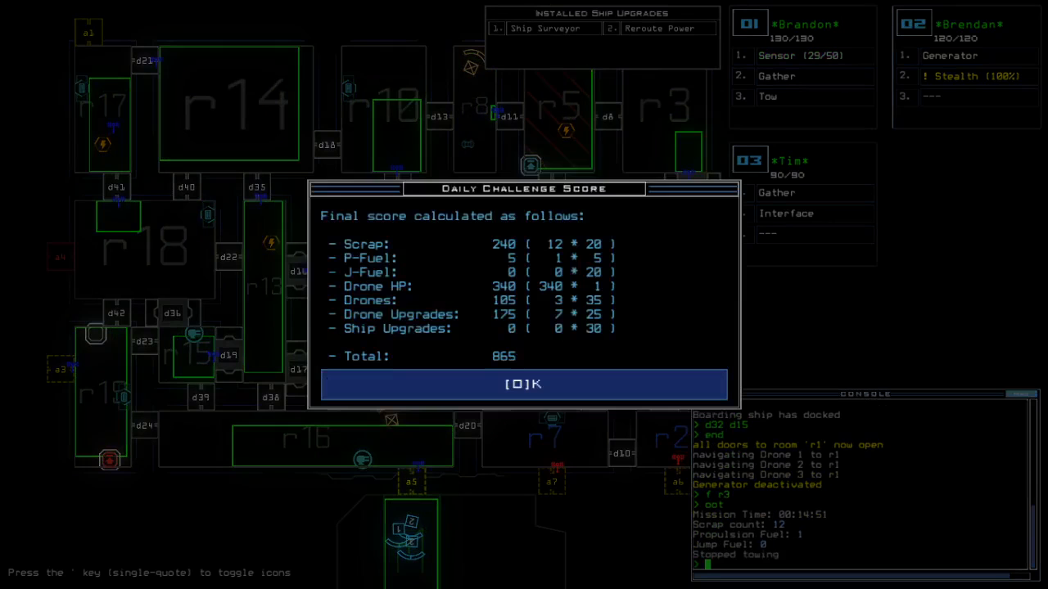
left_click(523, 383)
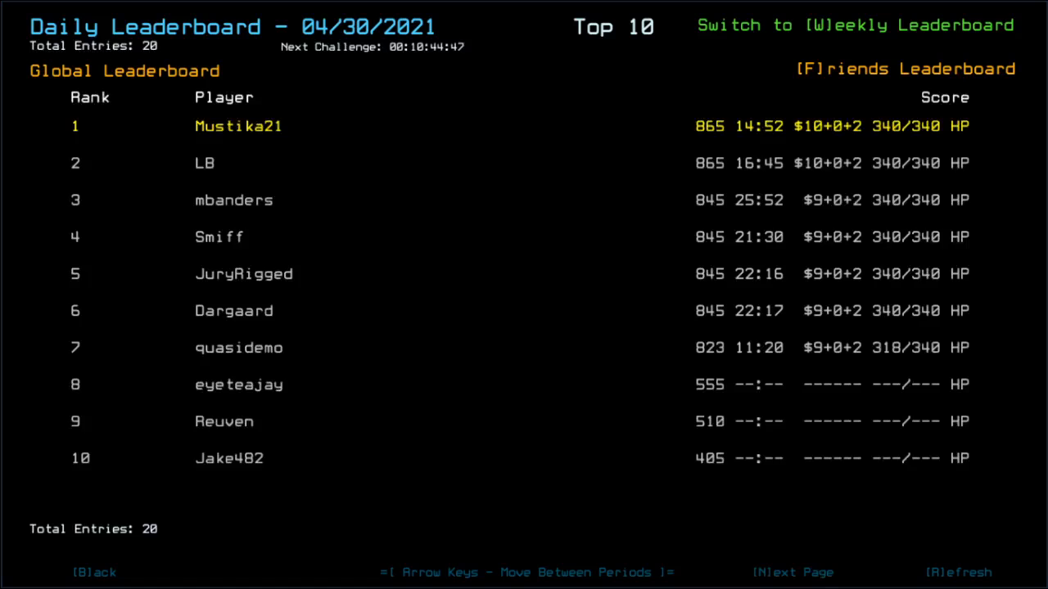